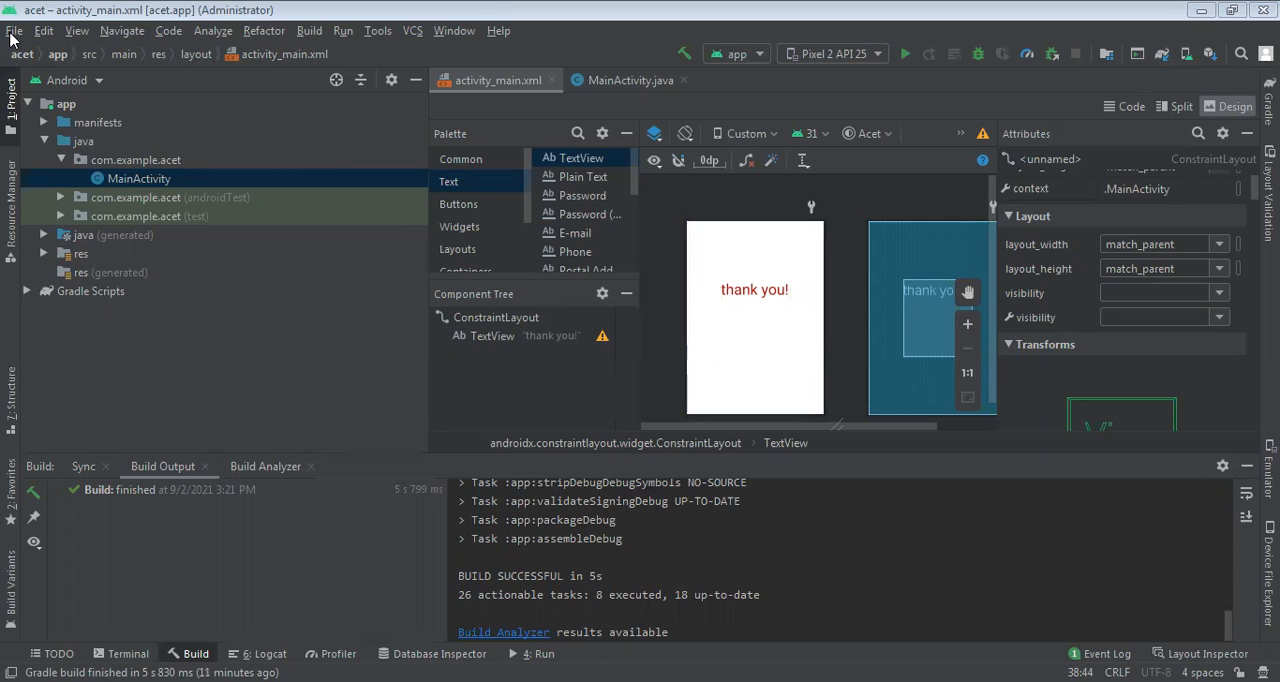
Start a new Empty Activity Java project named MY MOB APP with minimum SDK API 22
{"action": "left_click", "coordinate": [14, 30]}
{"action": "type", "text": "MY MOB APP"}
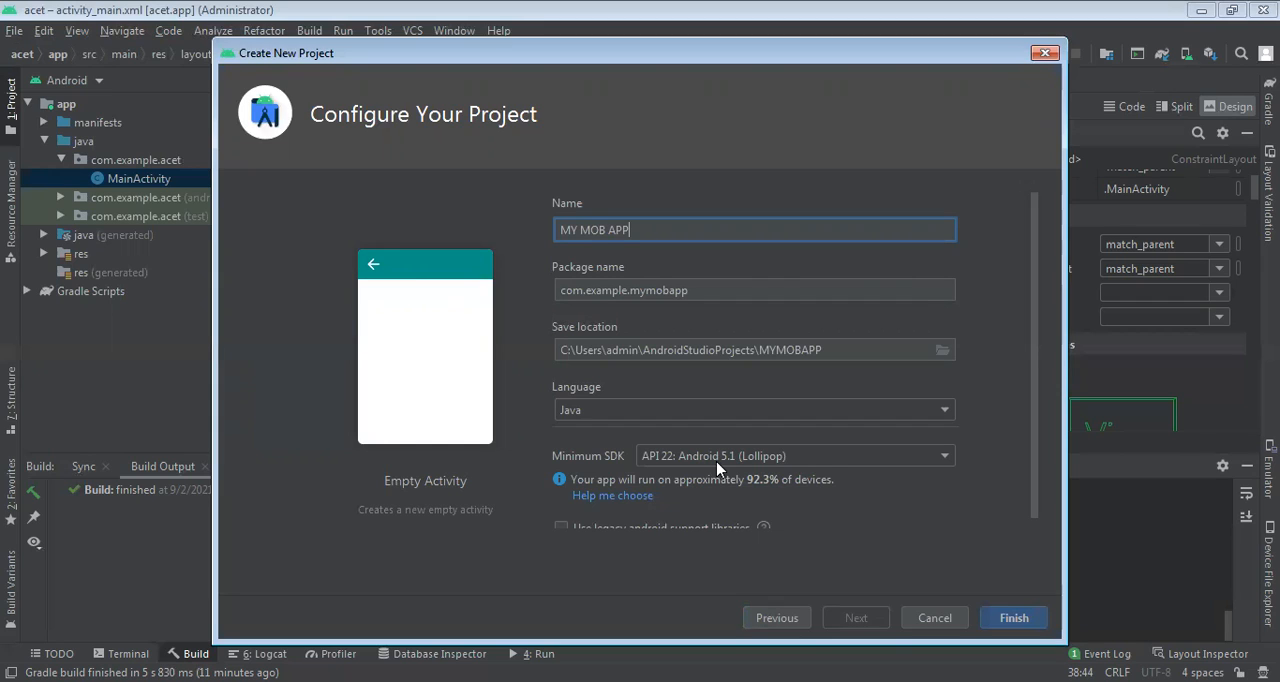
{"action": "left_click", "coordinate": [1012, 616]}
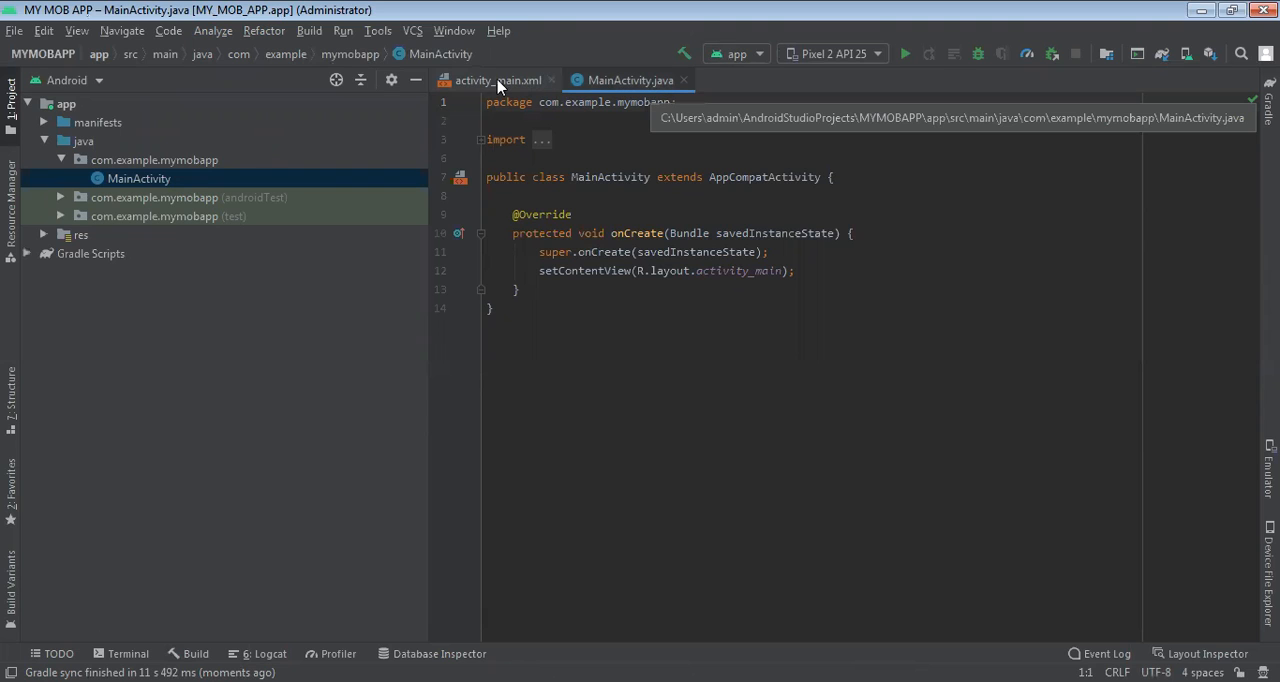
Edit activity_main.xml so the TextView reads 'THIS IS MY FIRST APP!'
{"action": "left_click", "coordinate": [496, 80]}
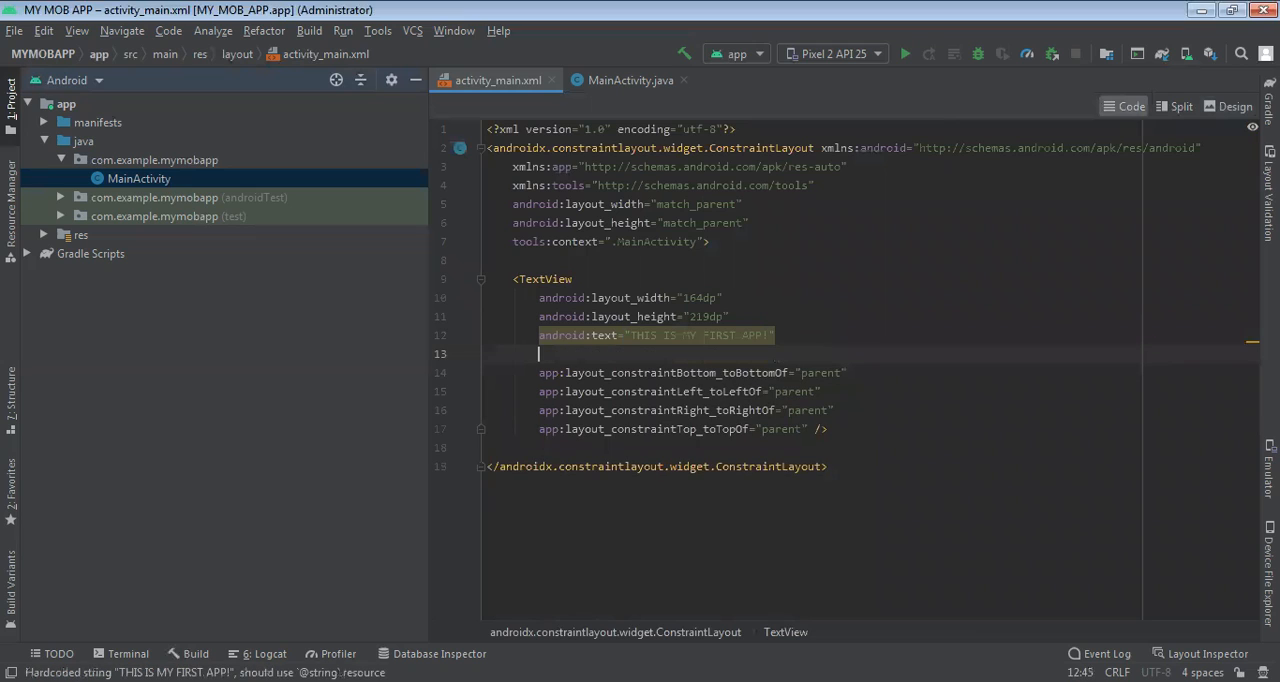
{"action": "left_click", "coordinate": [1236, 106]}
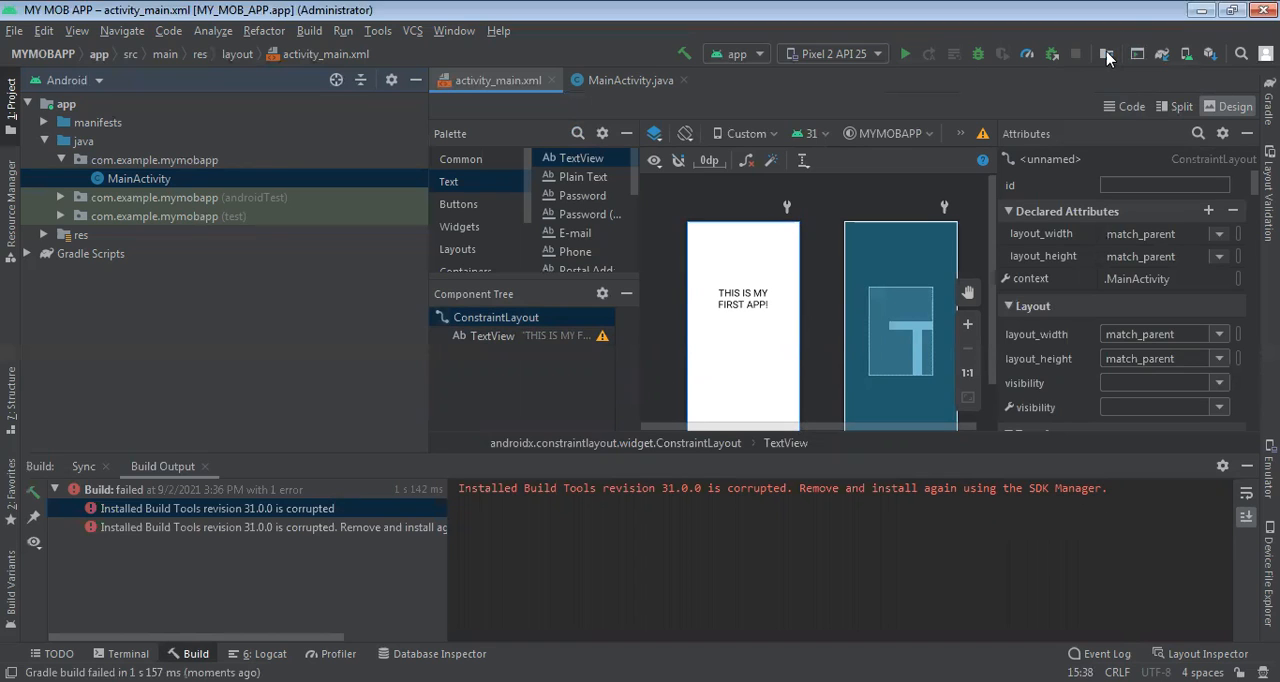
{"action": "mouse_move", "coordinate": [1108, 56]}
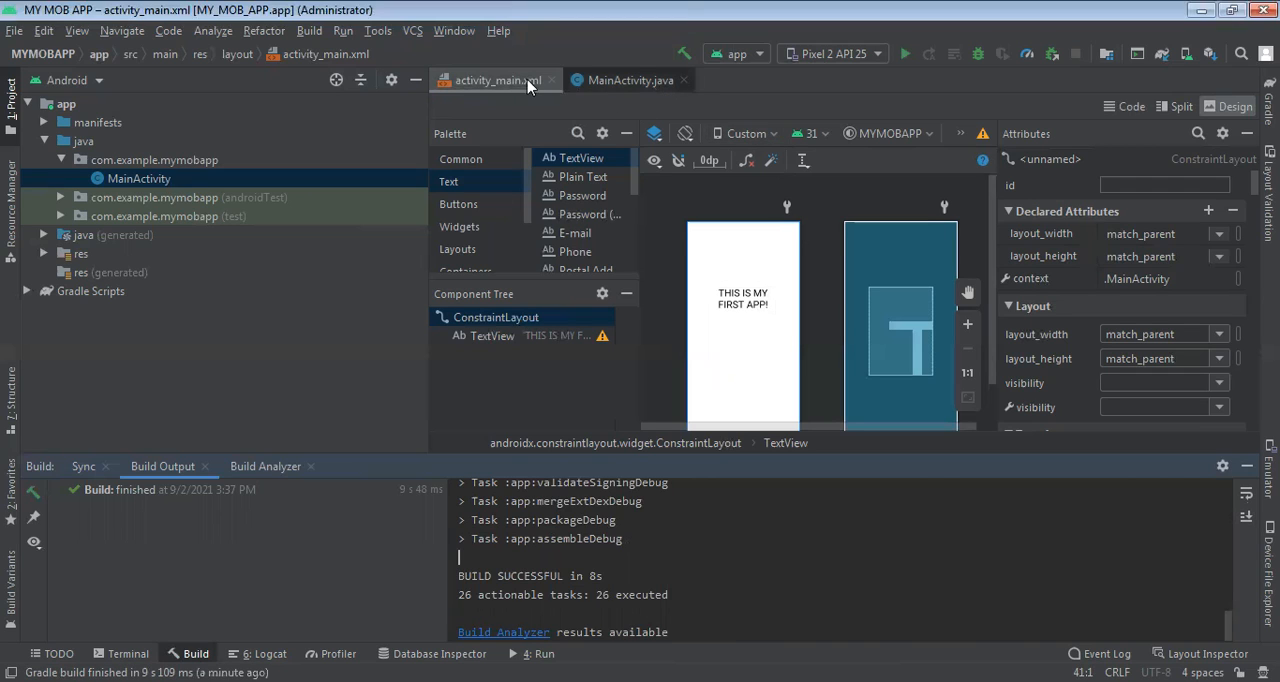
Switch the layout editor between Code and Design views to check the 40sp centered TextView
{"action": "left_click", "coordinate": [1124, 106]}
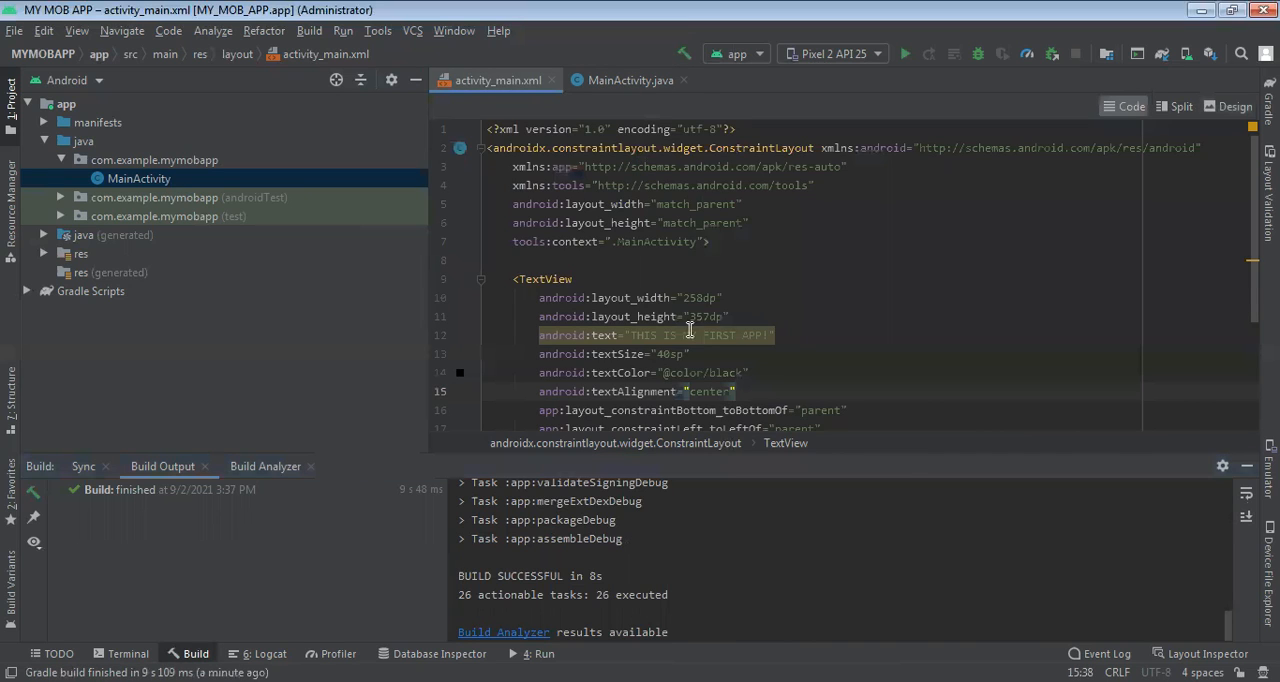
{"action": "mouse_move", "coordinate": [496, 80]}
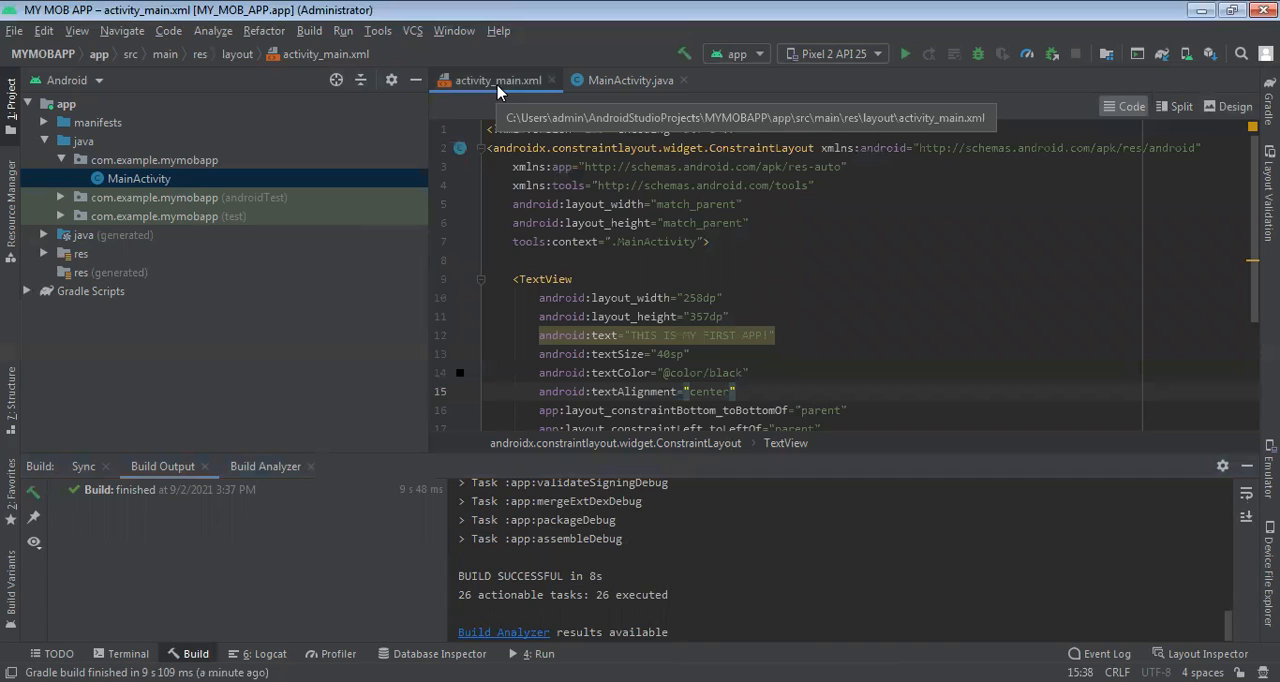
{"action": "left_click", "coordinate": [1232, 106]}
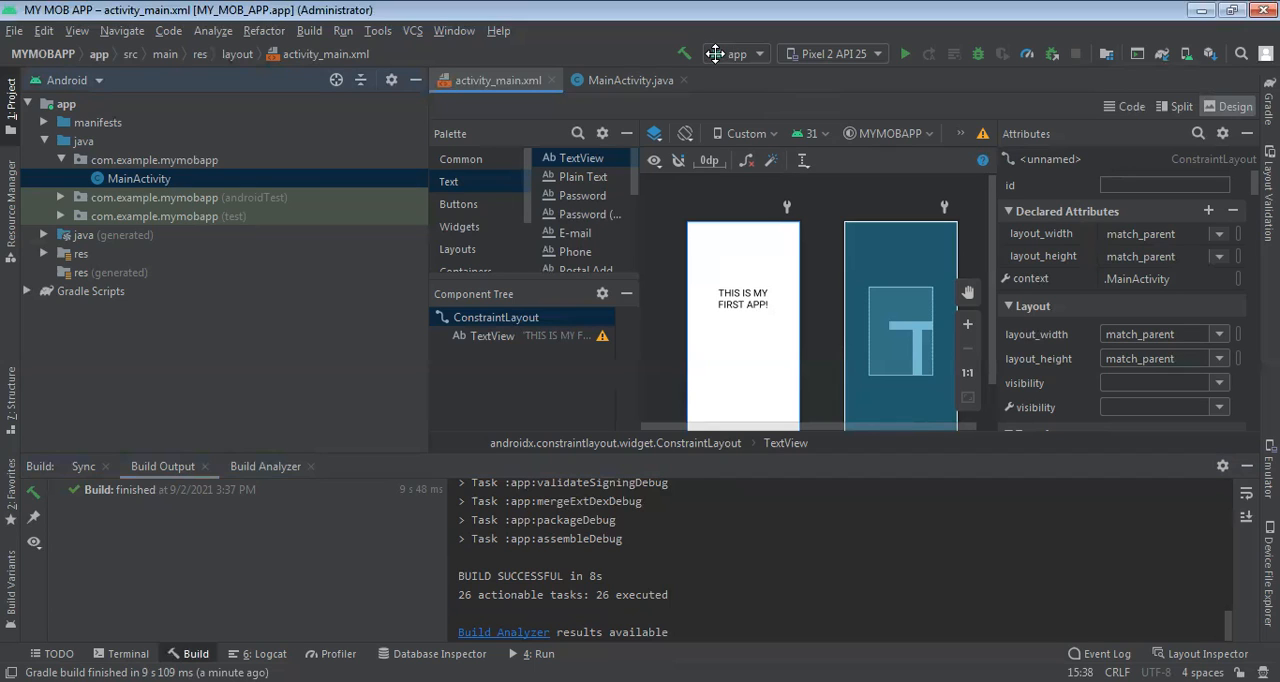
{"action": "mouse_move", "coordinate": [924, 152]}
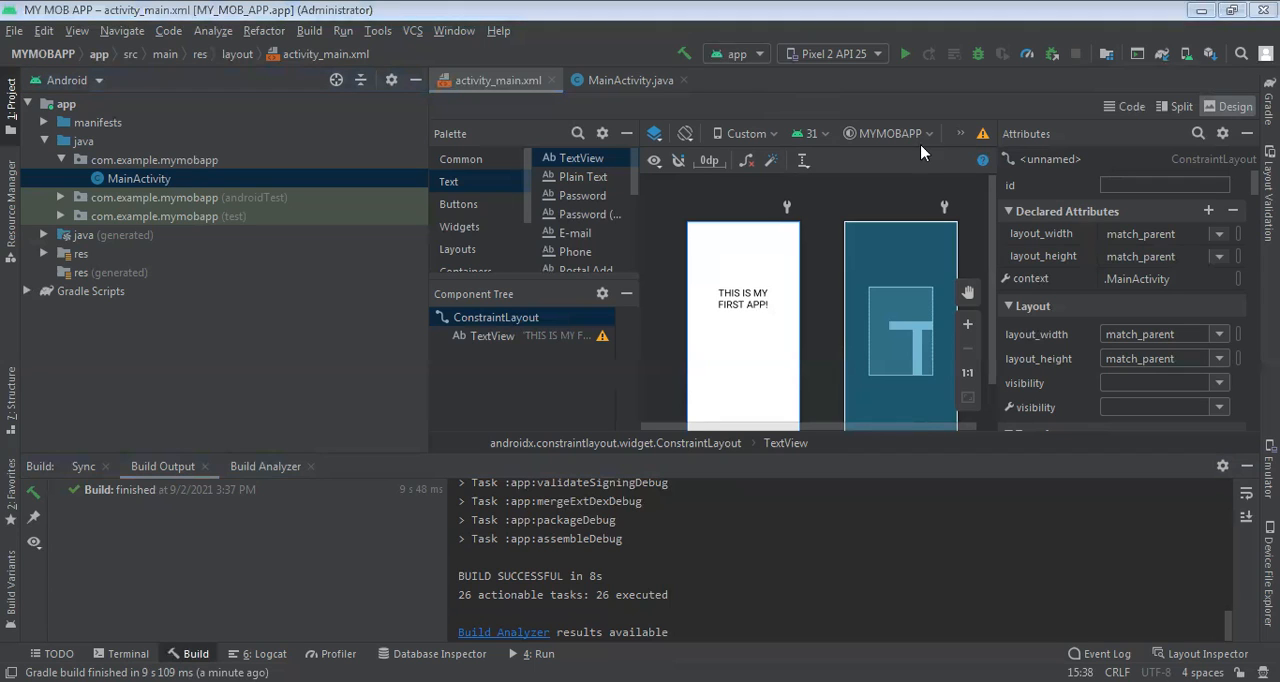
{"action": "mouse_move", "coordinate": [882, 216]}
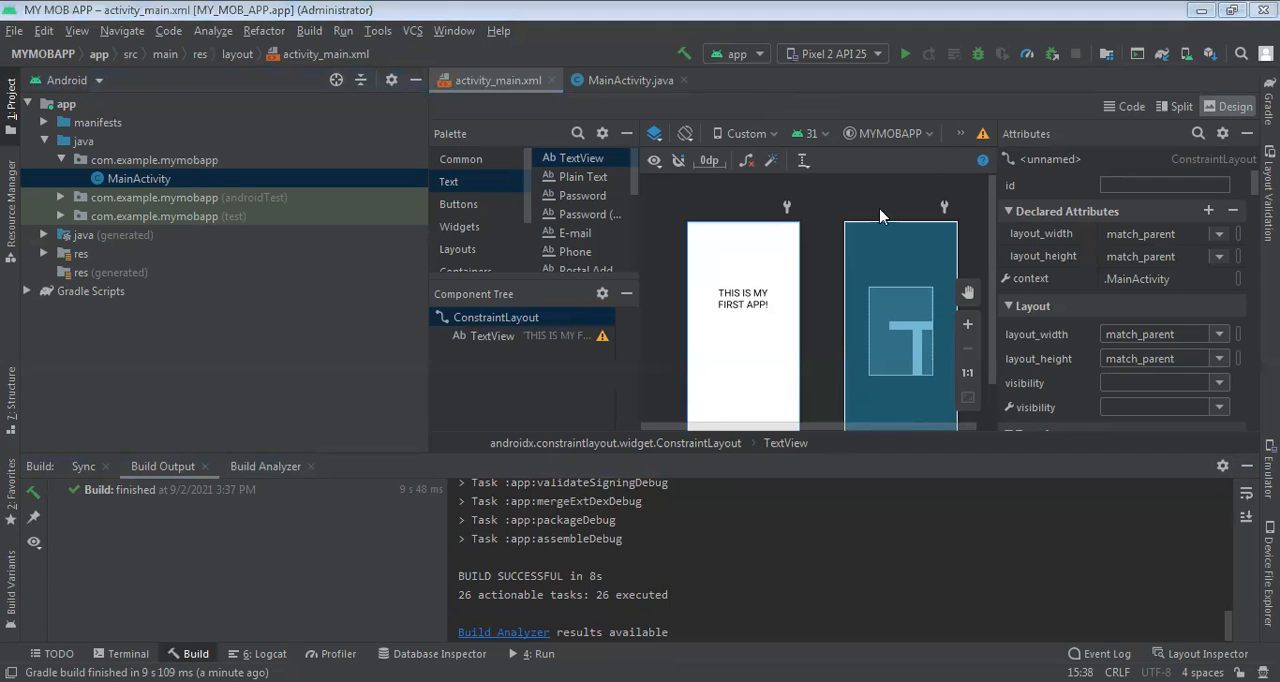